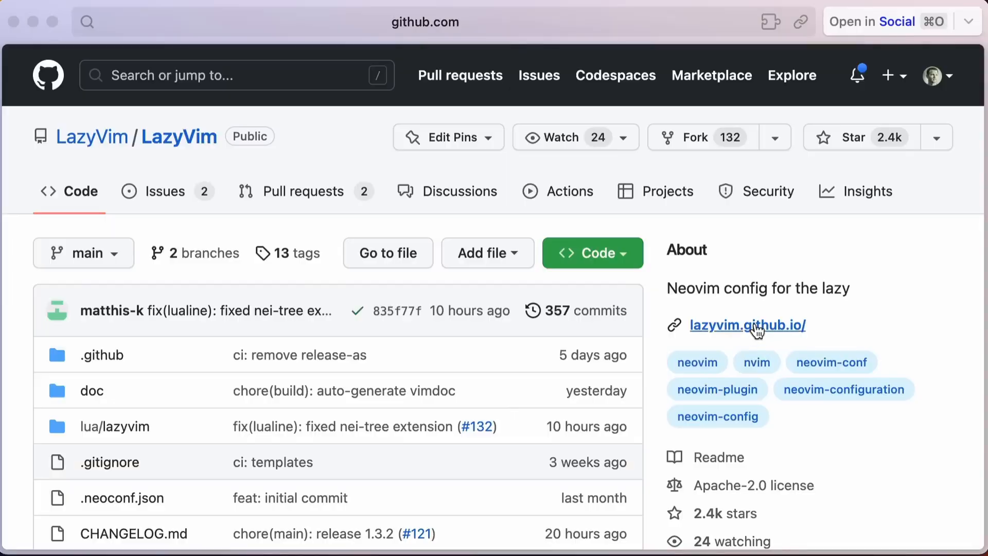
Open lazyvim.github.io from the repo's About section and scroll the Getting Started page.
left_click(747, 325)
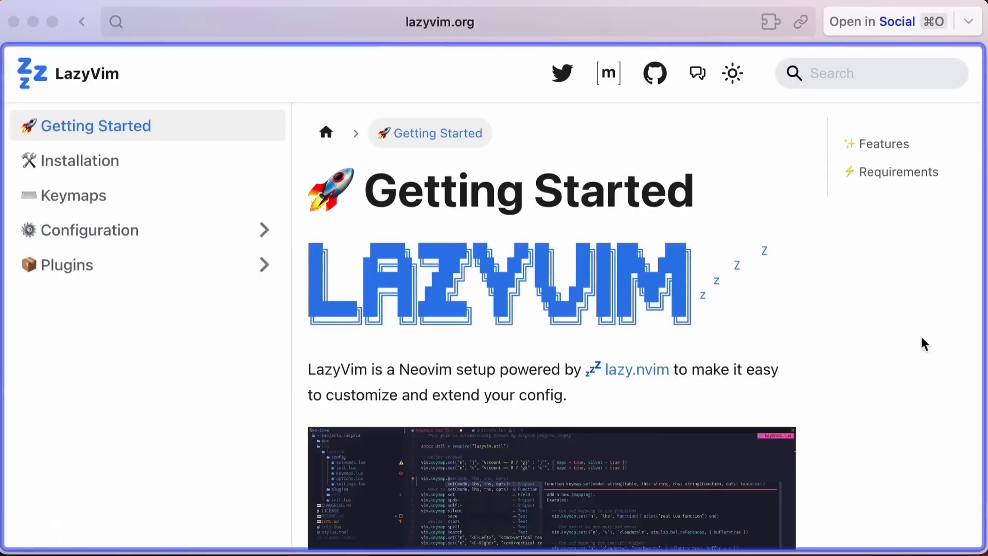
scroll("down", 3)
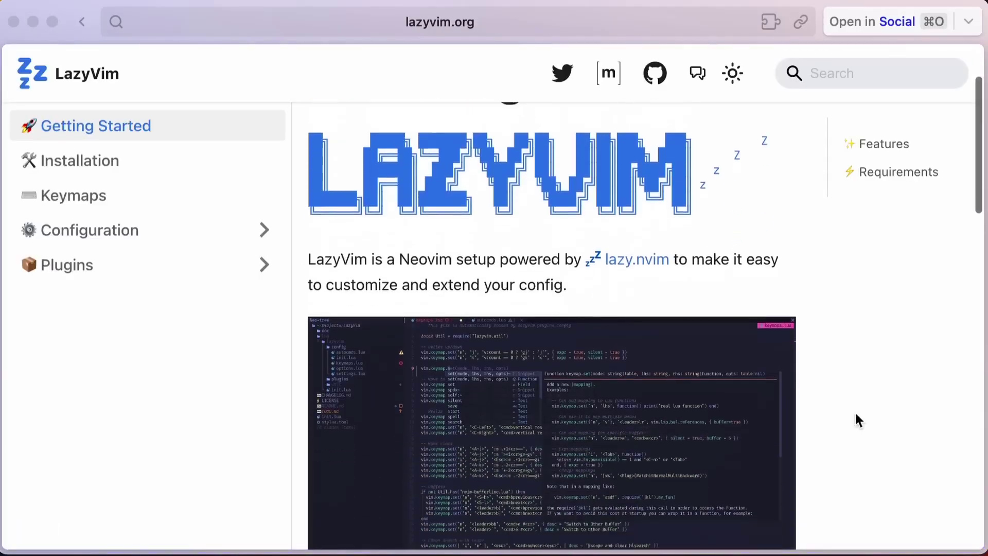
scroll("down", 3)
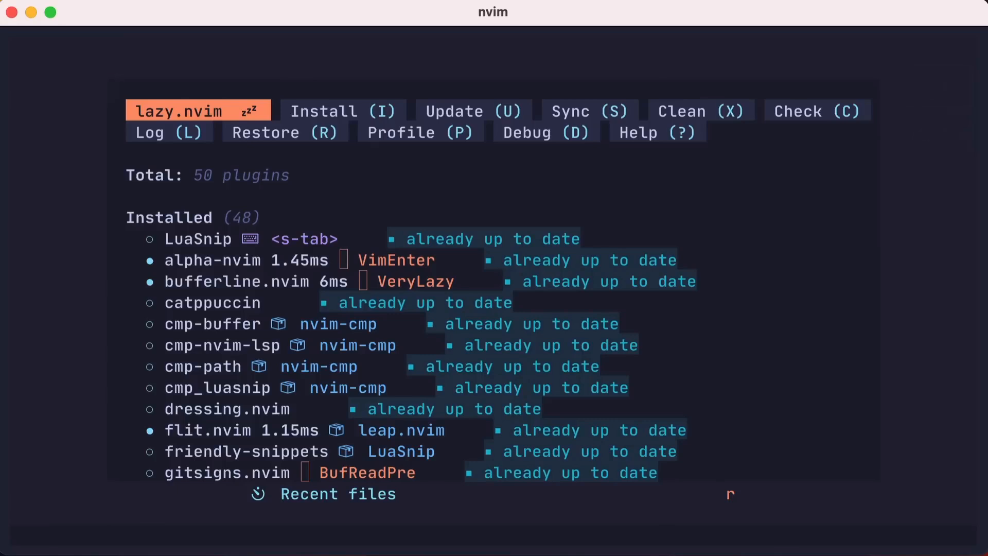
Close the lazy.nvim plugin list after reviewing the up-to-date installed plugins.
key("q")
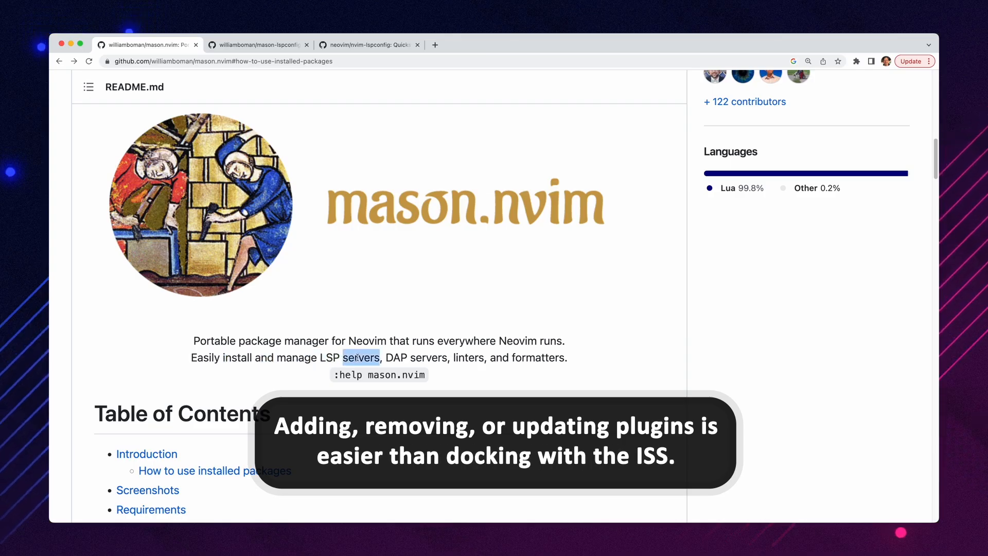
Switch to the mason.nvim GitHub tab to read its package manager README.
left_click(258, 45)
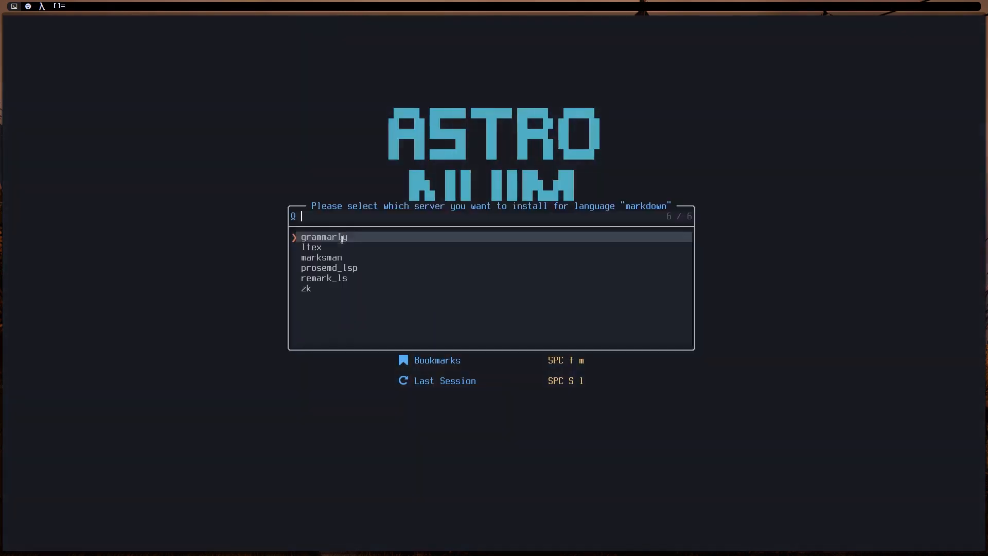
key("Down")
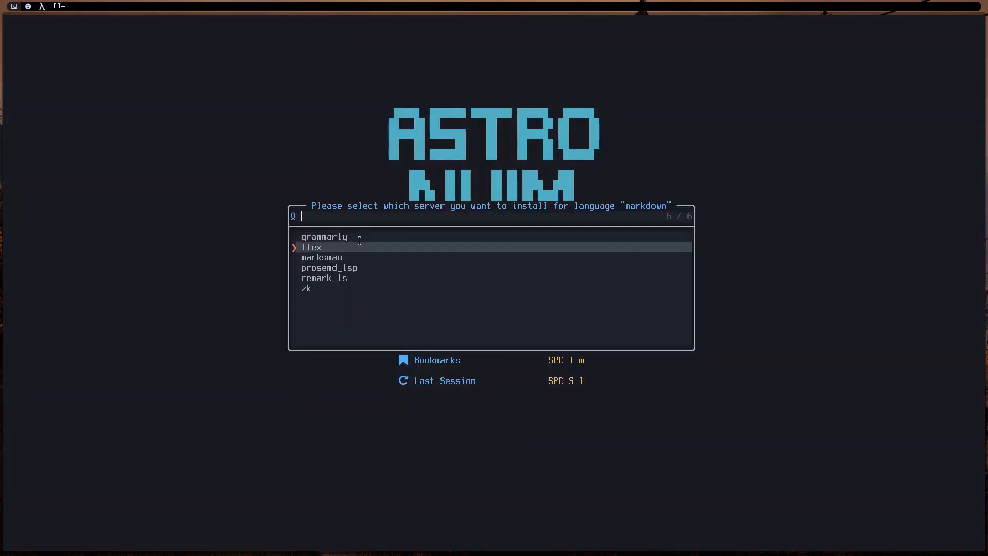
key("Up")
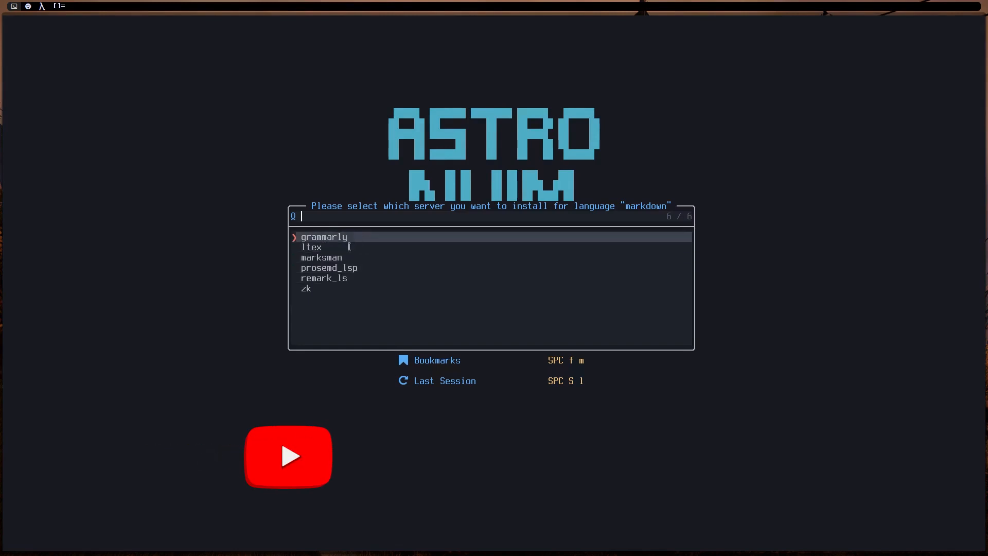